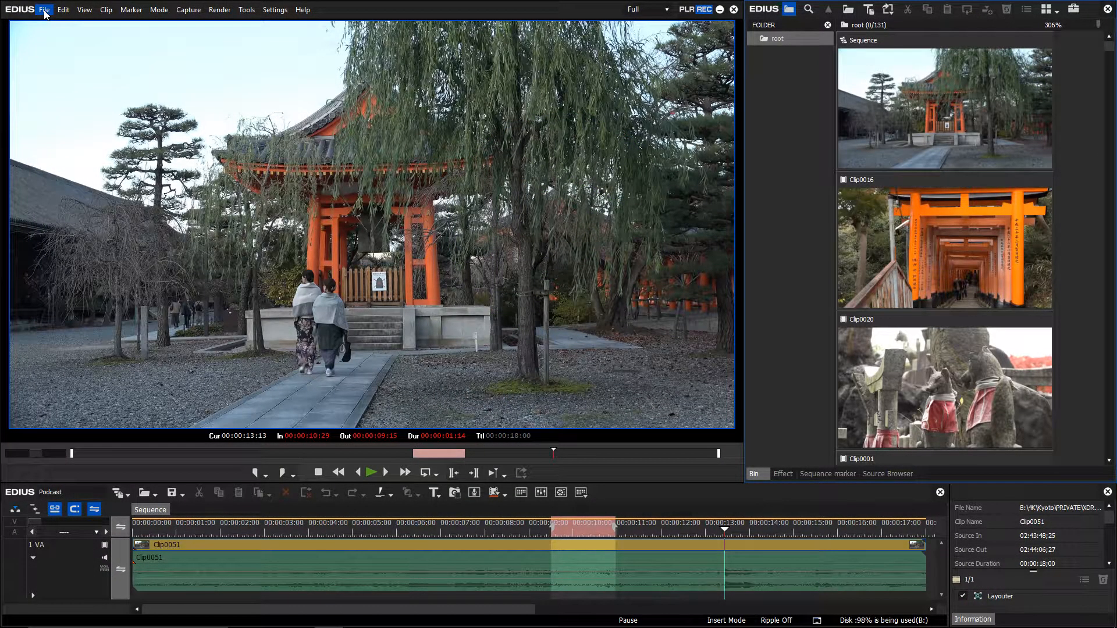
Open the File menu to reach Export and see Print to File greyed out
click(44, 9)
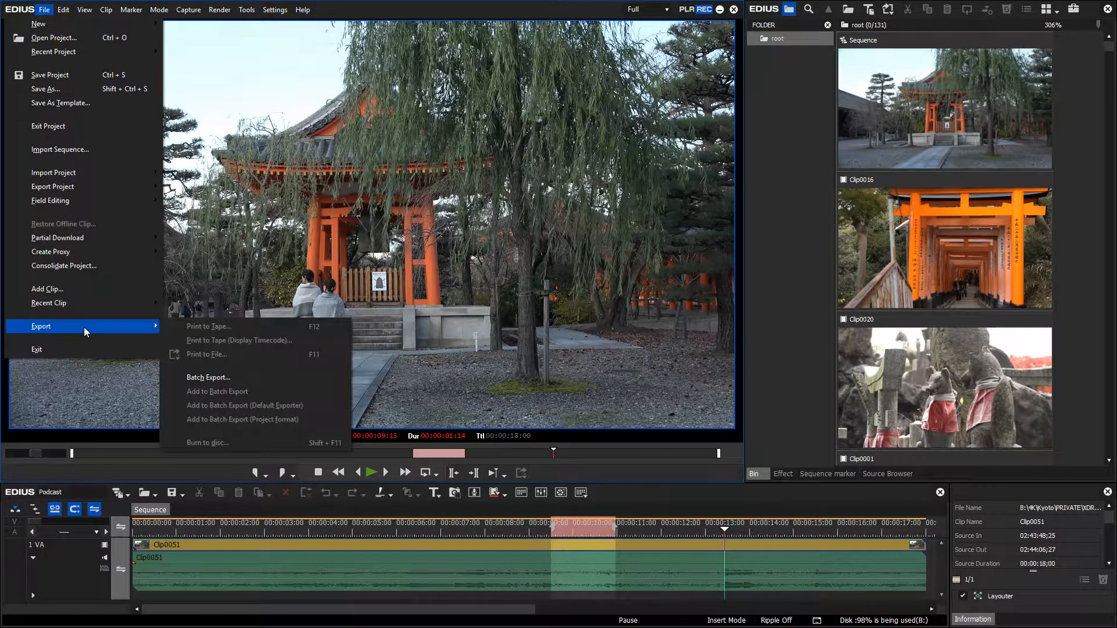
mouse_move(84, 399)
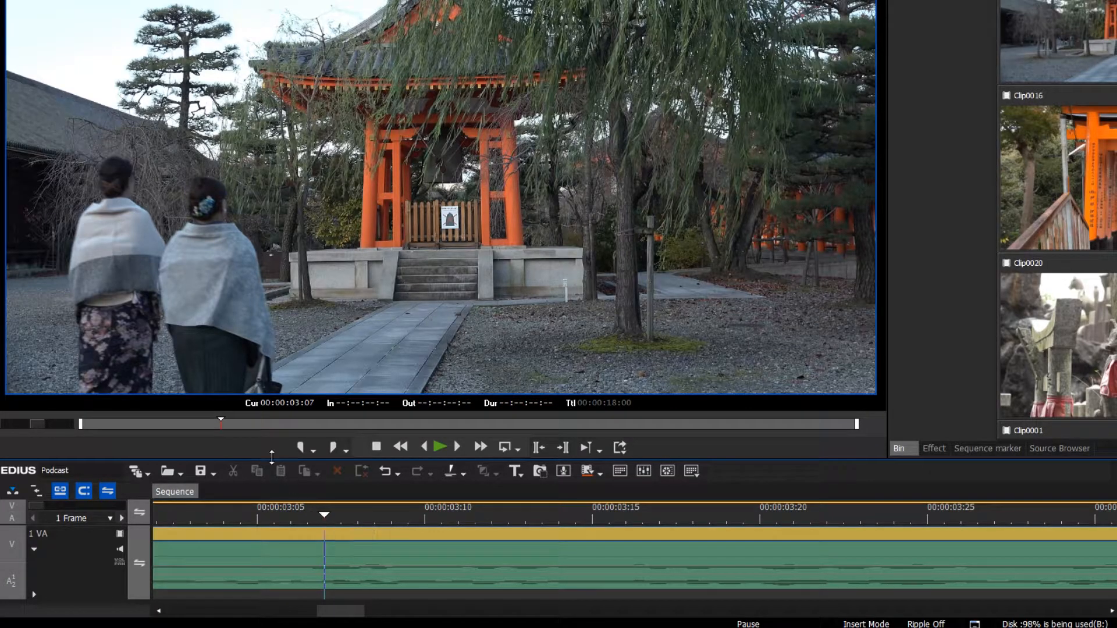
Recheck the File menu's Export commands while In 00:00:06:05 sits after Out 00:00:06:03
click(43, 9)
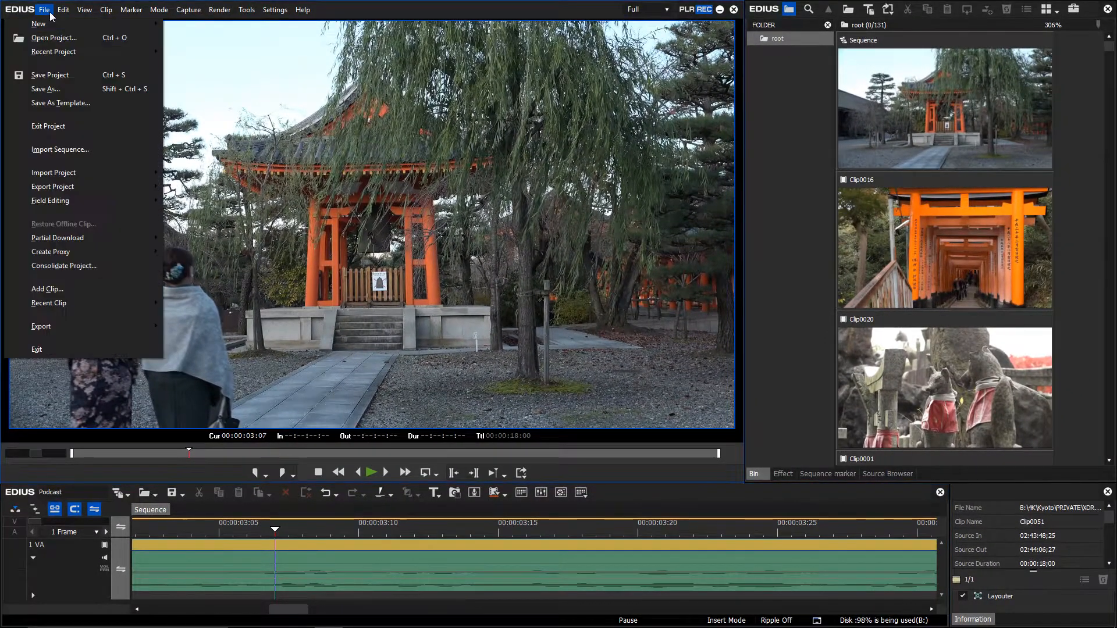
mouse_move(77, 324)
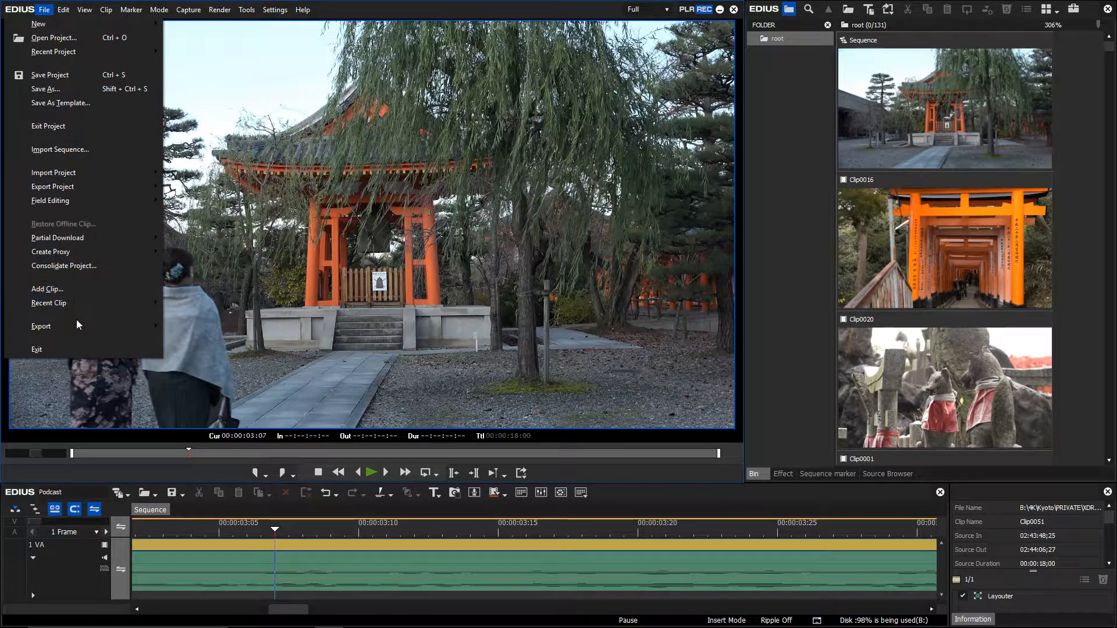
click(41, 327)
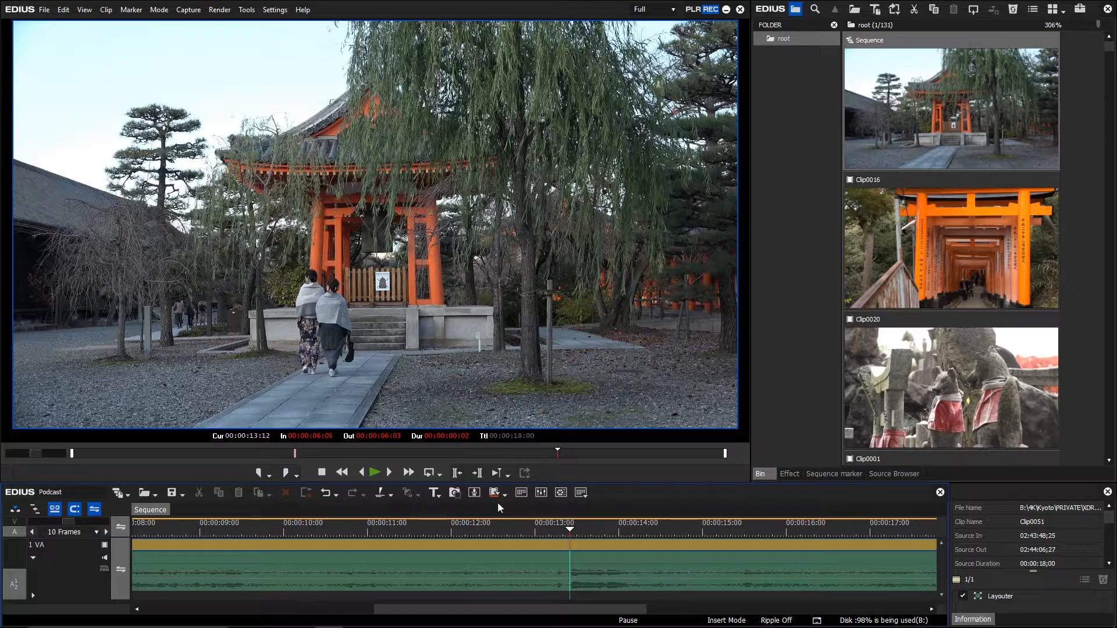
Start a Voice Over recording with the reversed markers, producing the Capture failed alert
click(473, 493)
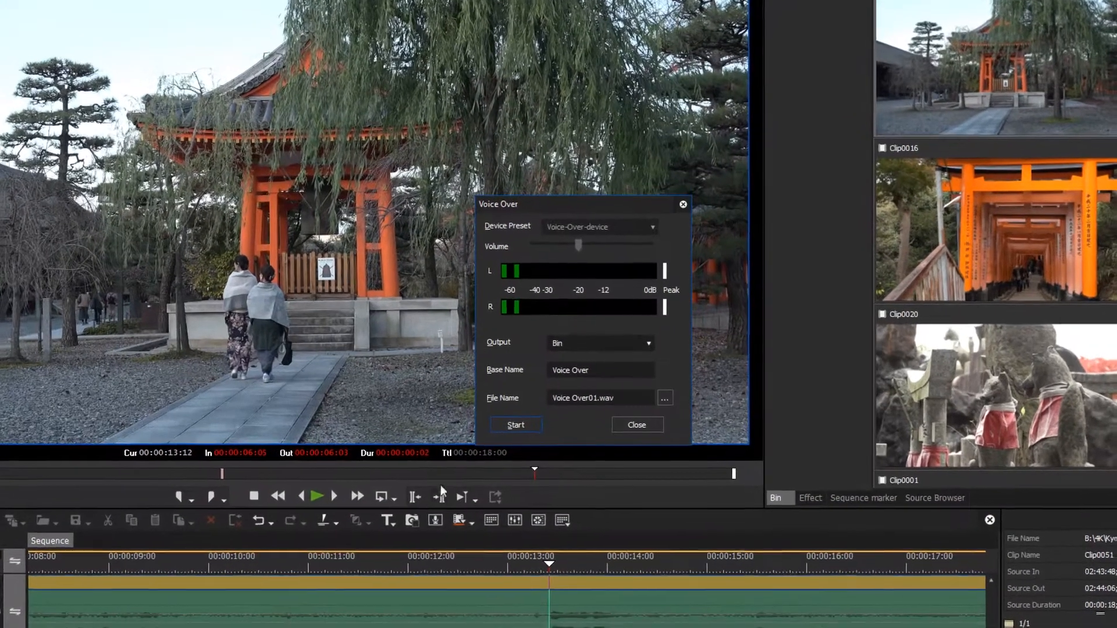
click(515, 424)
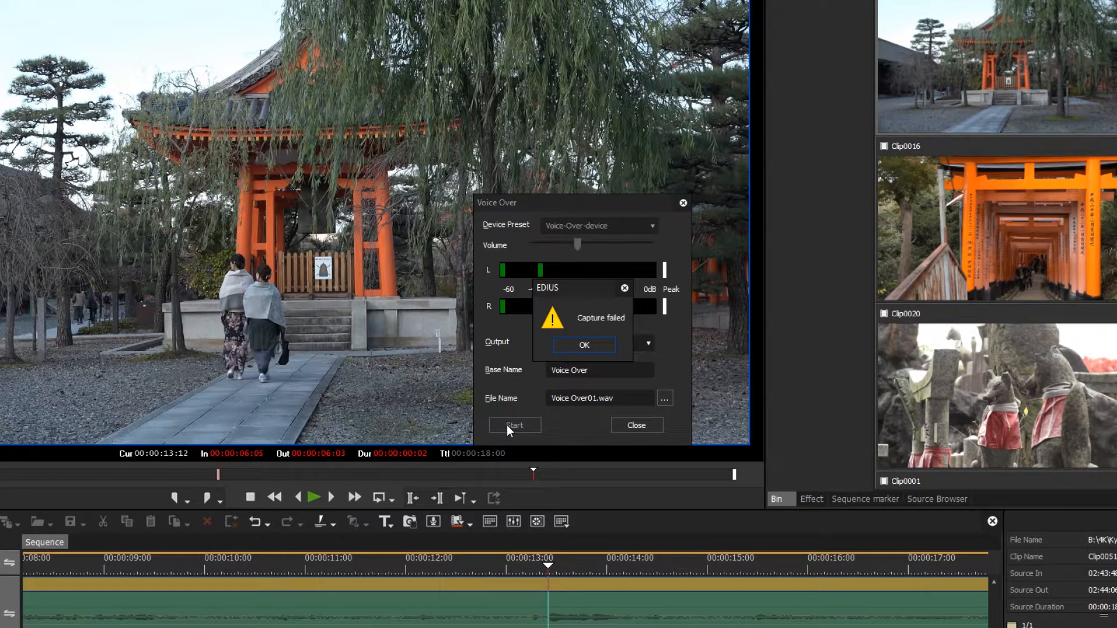